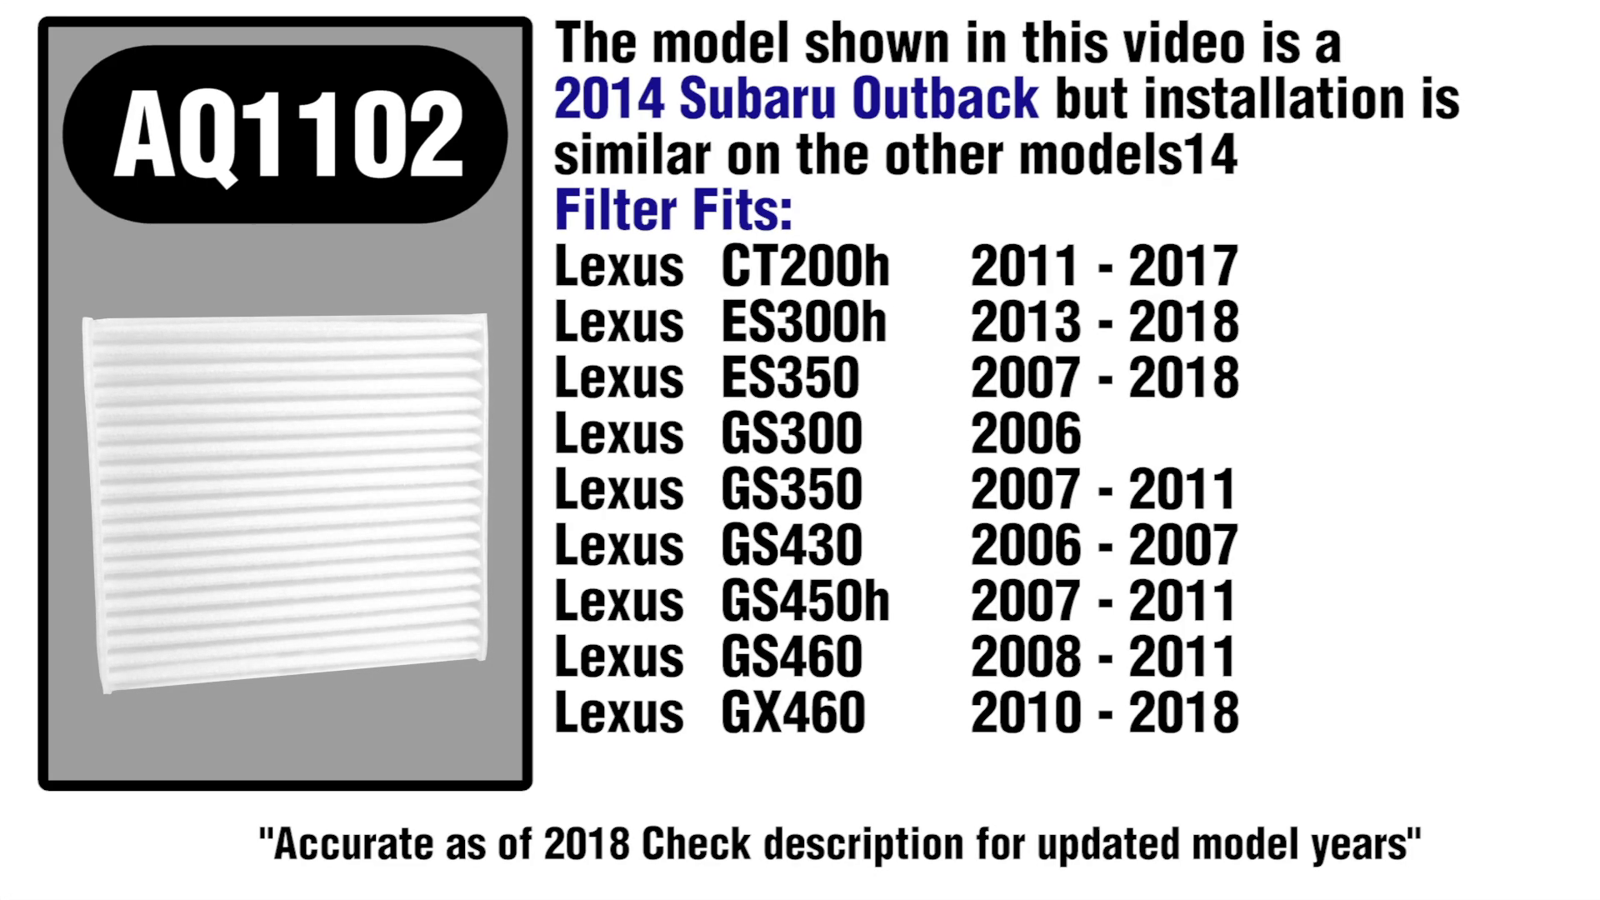
pyautogui.scroll(-3)
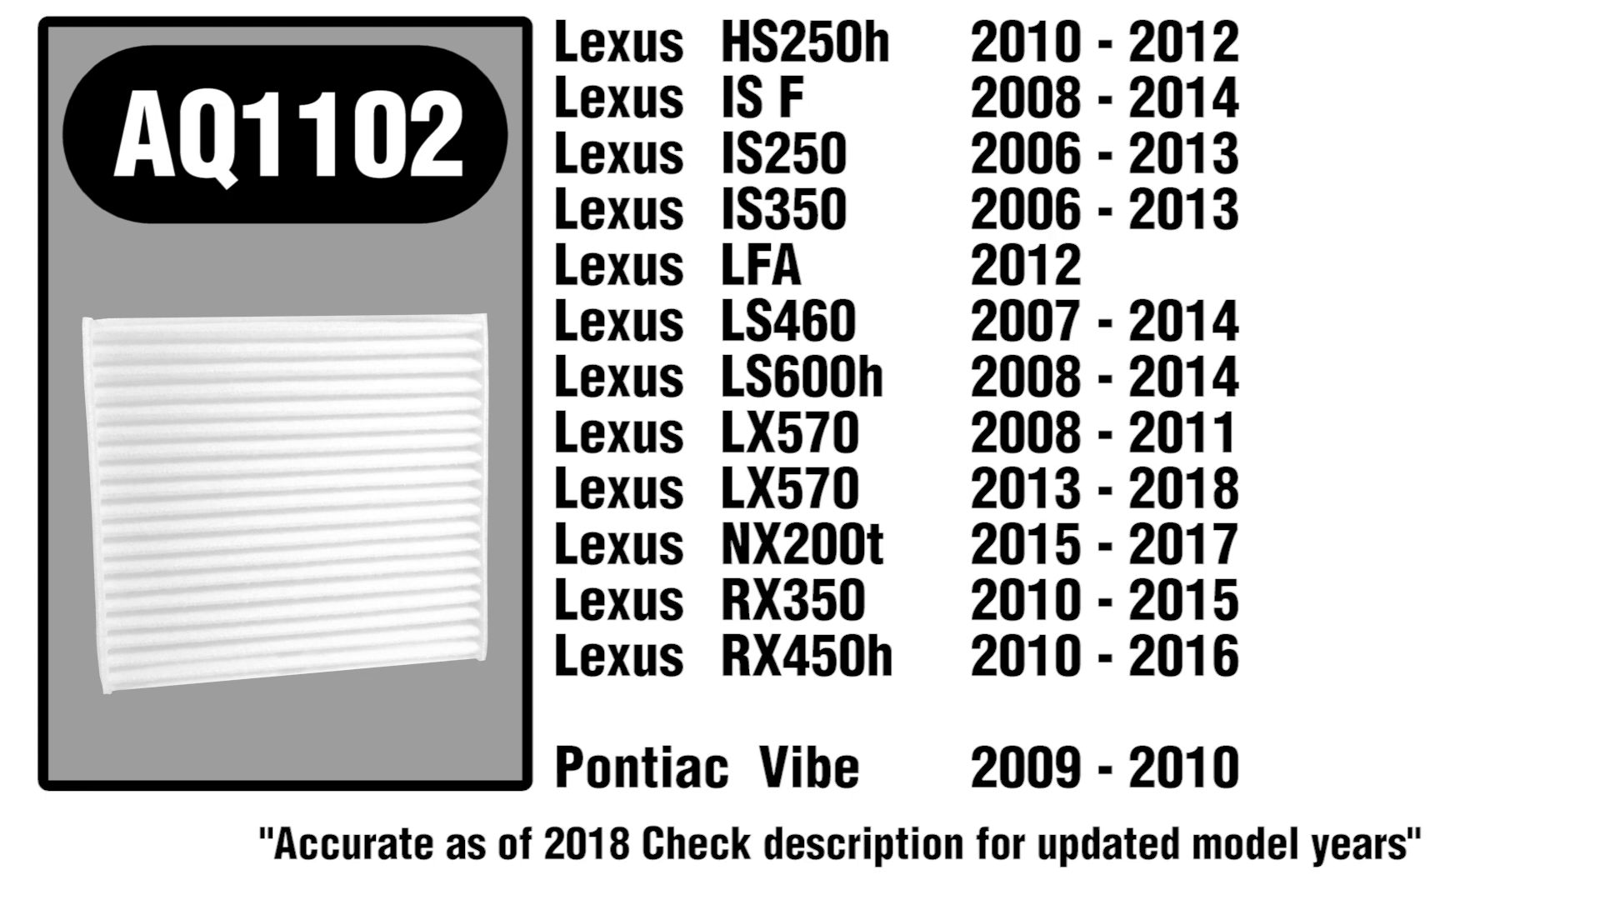
pyautogui.scroll(-3)
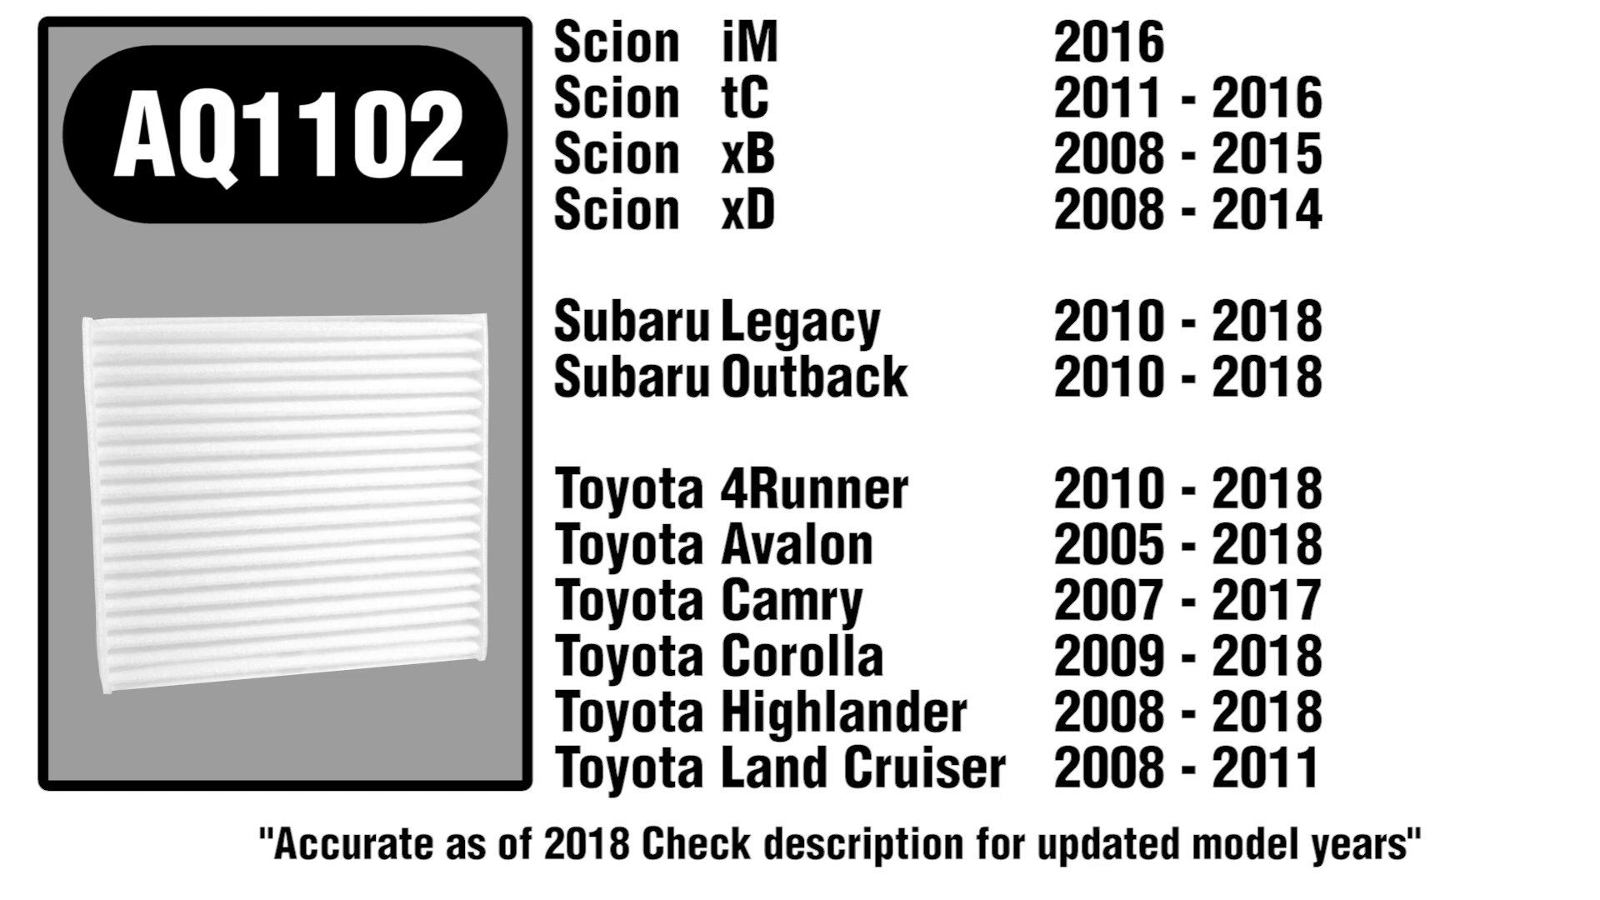
pyautogui.scroll(-3)
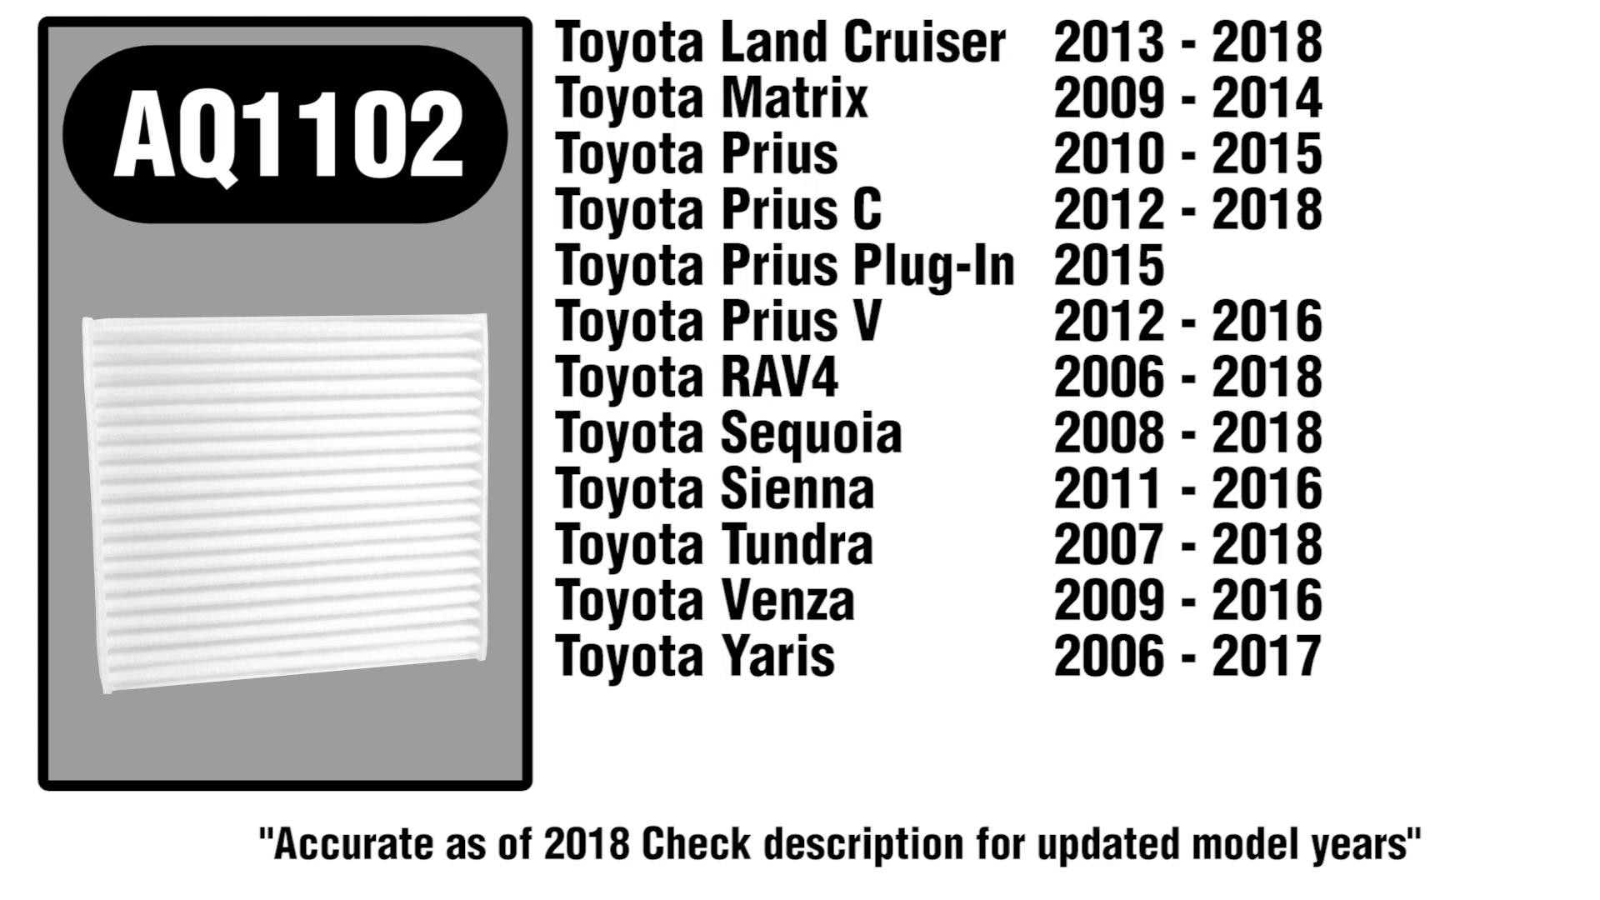